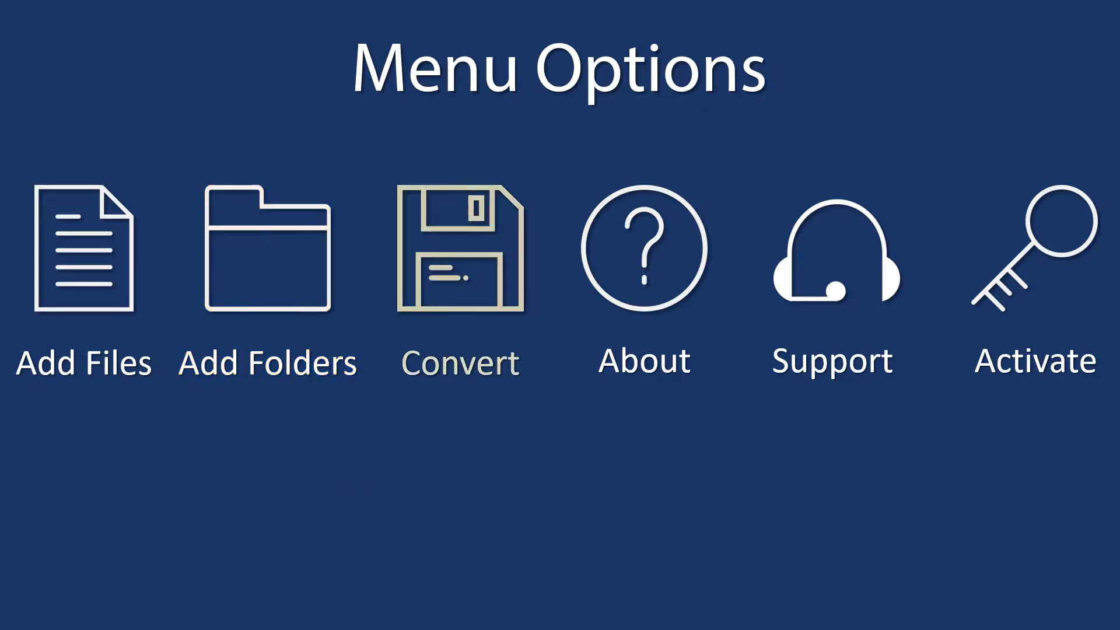
{"action": "mouse_move", "coordinate": [1034, 264]}
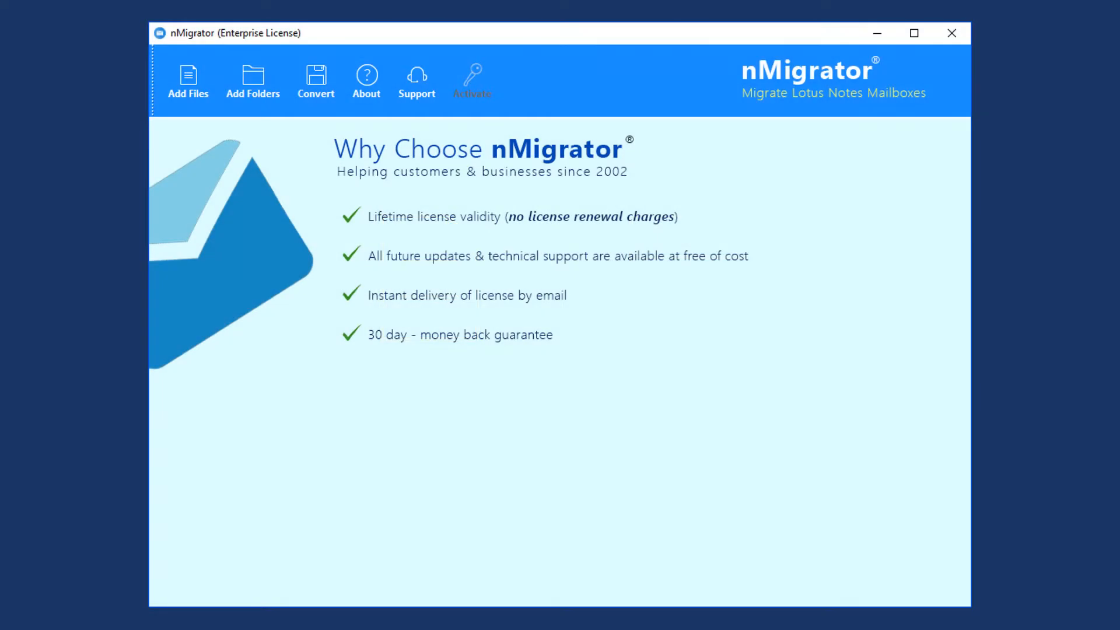
Load sbalcon.nsf and workmails.nsf from F:\NSF Files, confirming the Notes ID password.
{"action": "left_click", "coordinate": [188, 81]}
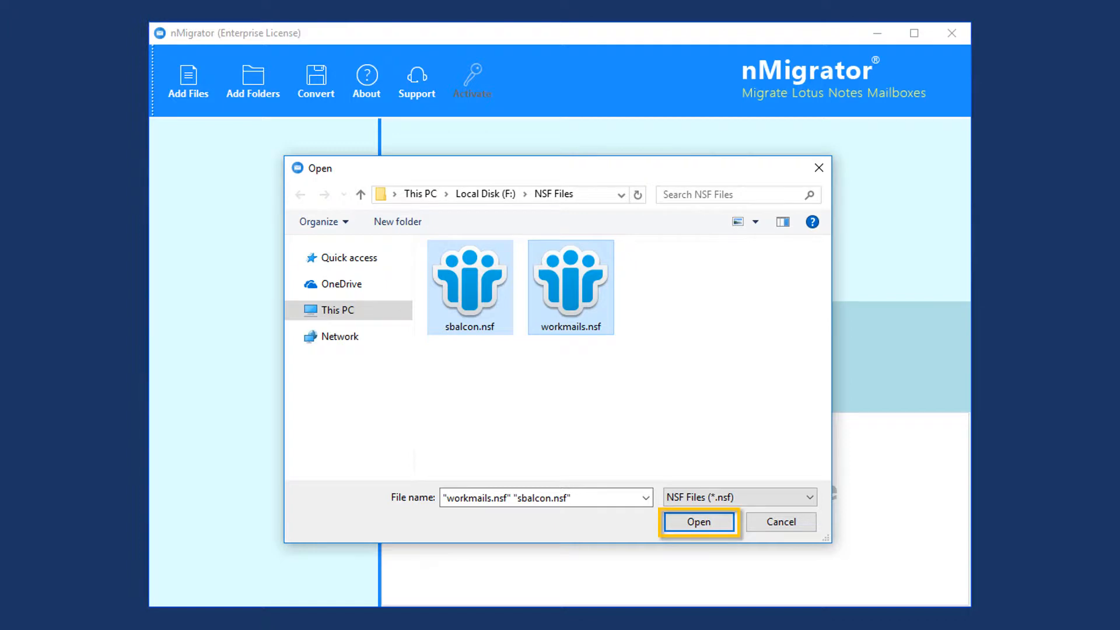
{"action": "left_click", "coordinate": [699, 522]}
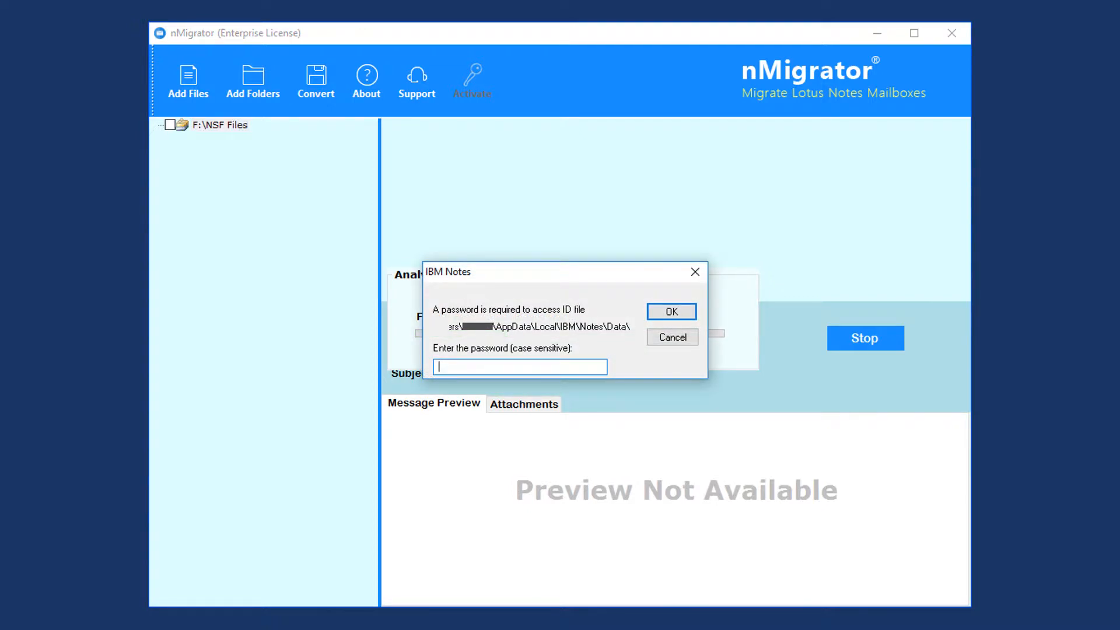
{"action": "type", "text": "password"}
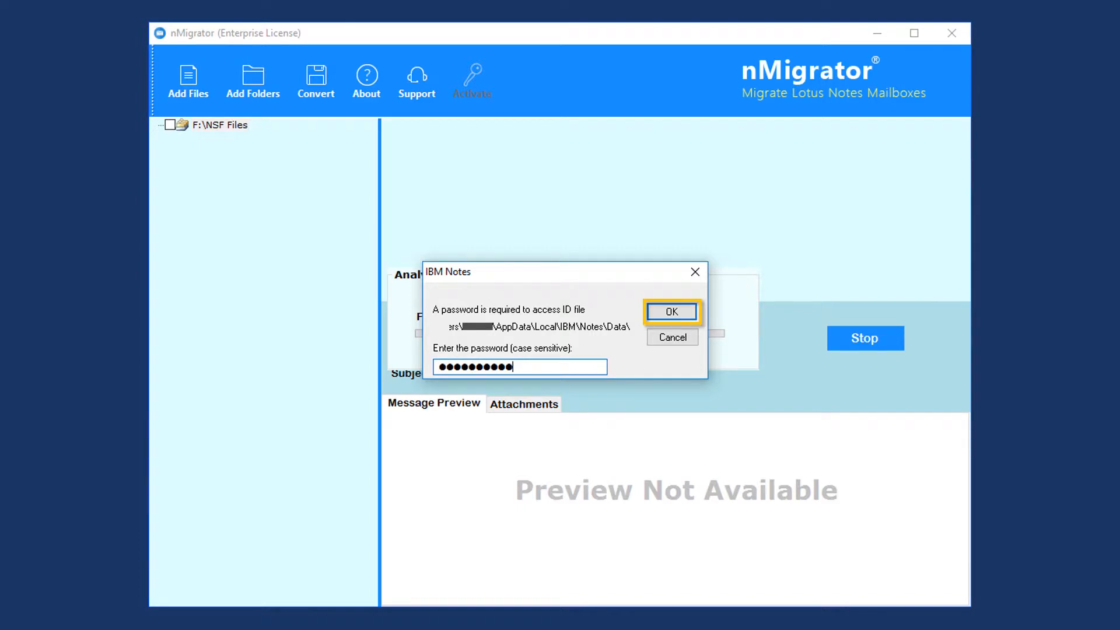
{"action": "left_click", "coordinate": [671, 311]}
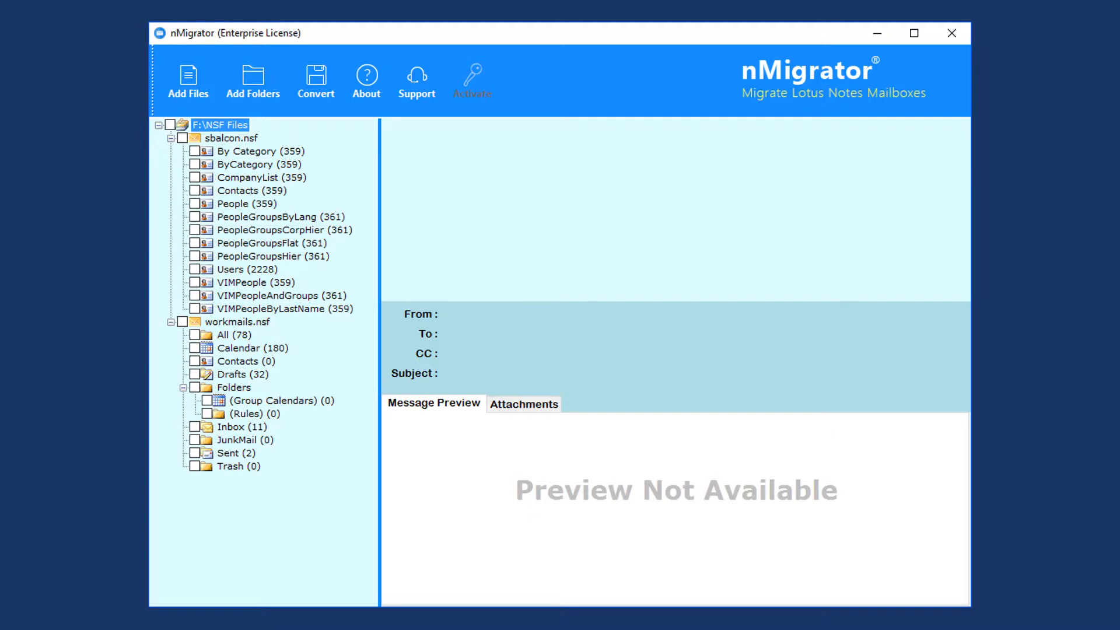
Preview the workmails Inbox IT leadership message and its attachment, then tick all folders.
{"action": "left_click", "coordinate": [241, 426]}
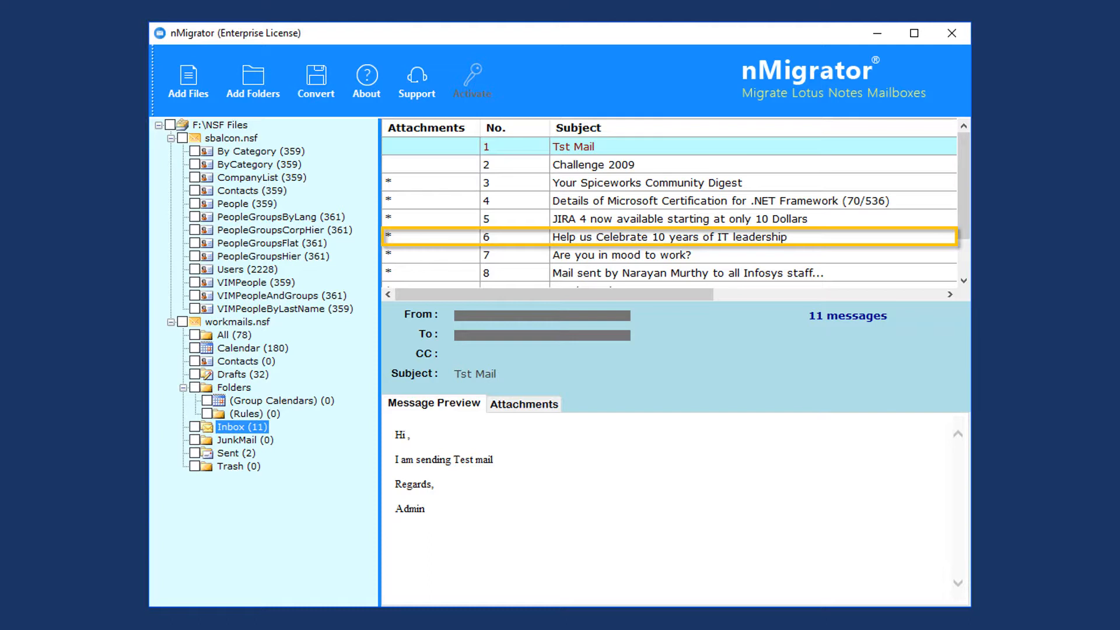
{"action": "left_click", "coordinate": [671, 237]}
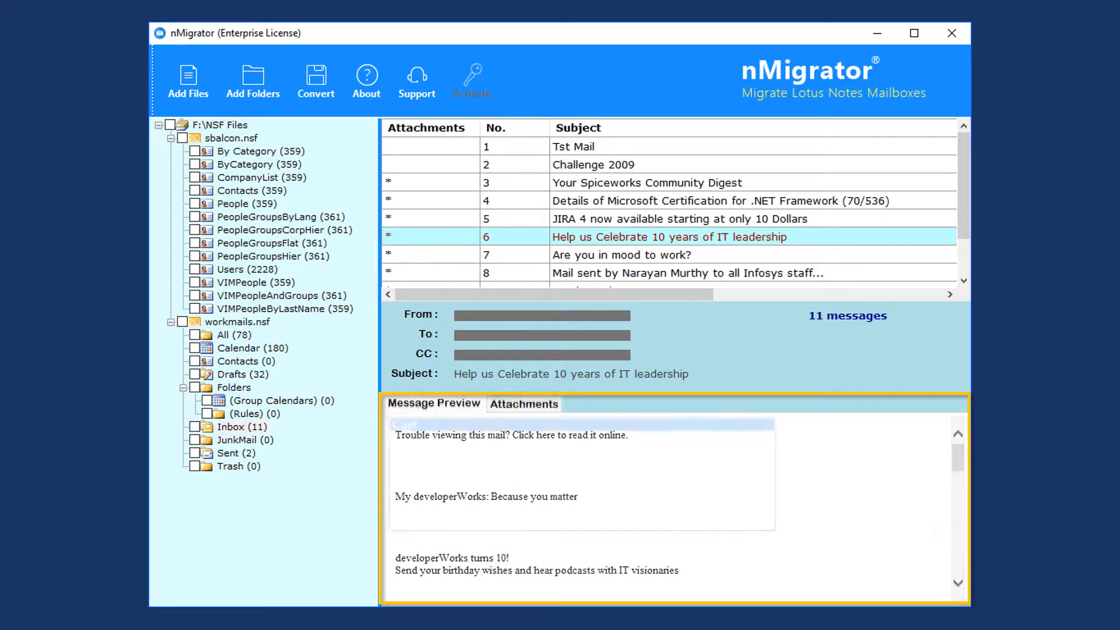
{"action": "left_click", "coordinate": [524, 404]}
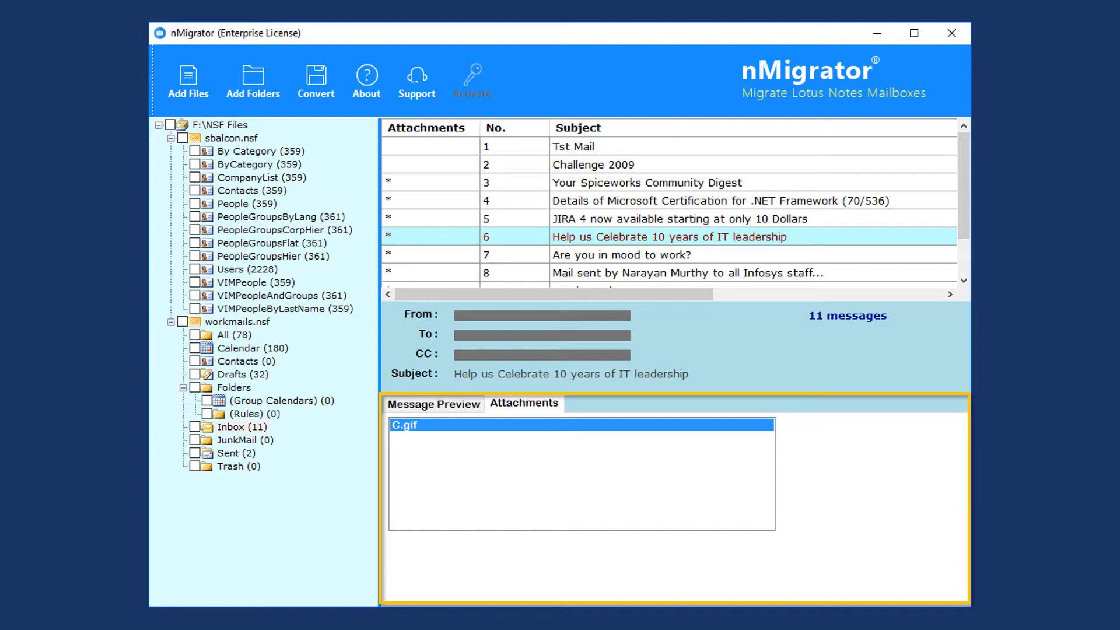
{"action": "left_click", "coordinate": [432, 404]}
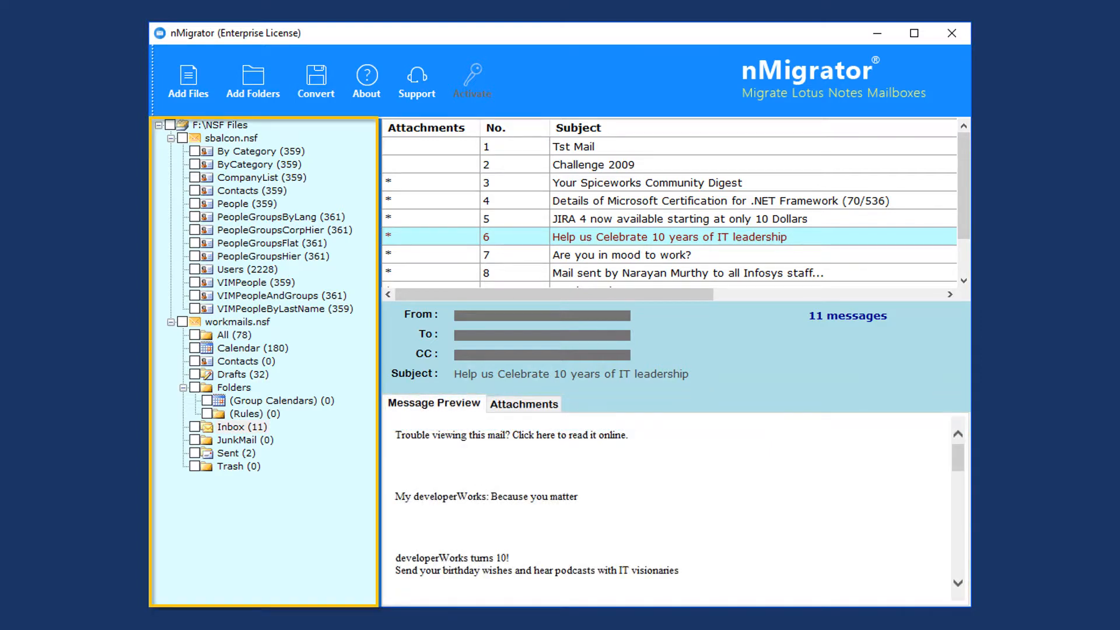
{"action": "left_click", "coordinate": [171, 125]}
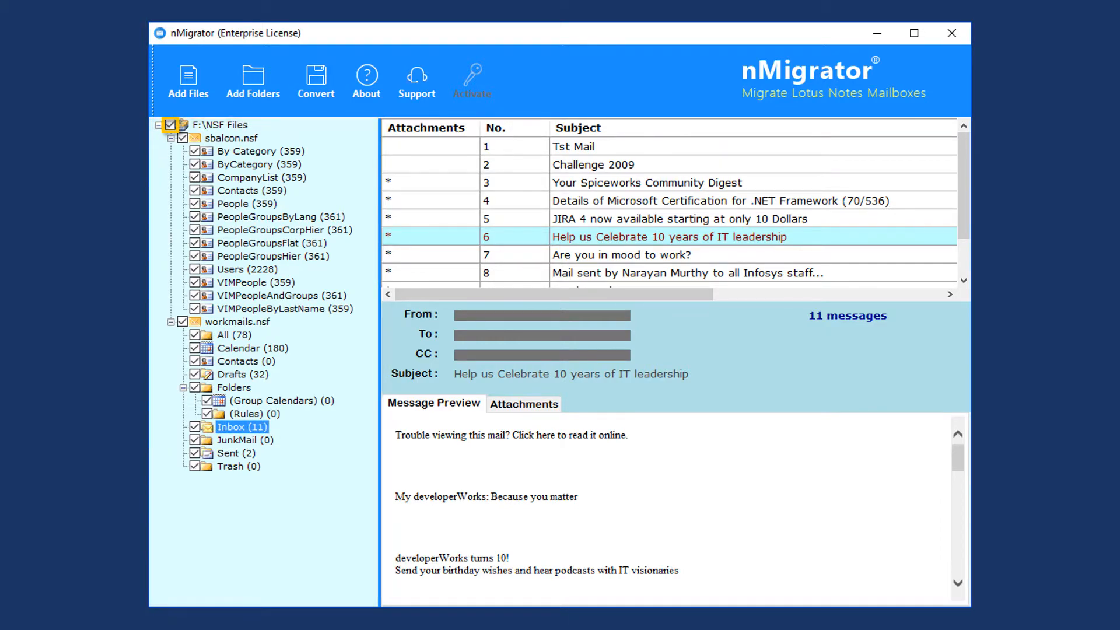
Bring up the Saving Options dialog for converting the ticked mailboxes.
{"action": "left_click", "coordinate": [315, 80]}
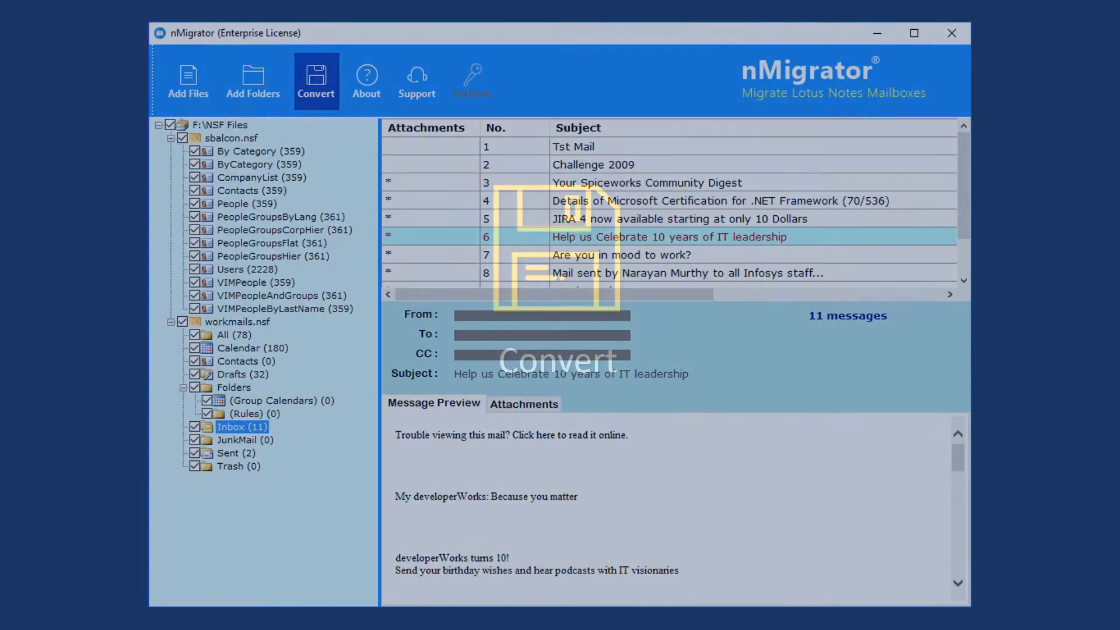
{"action": "left_click", "coordinate": [316, 81]}
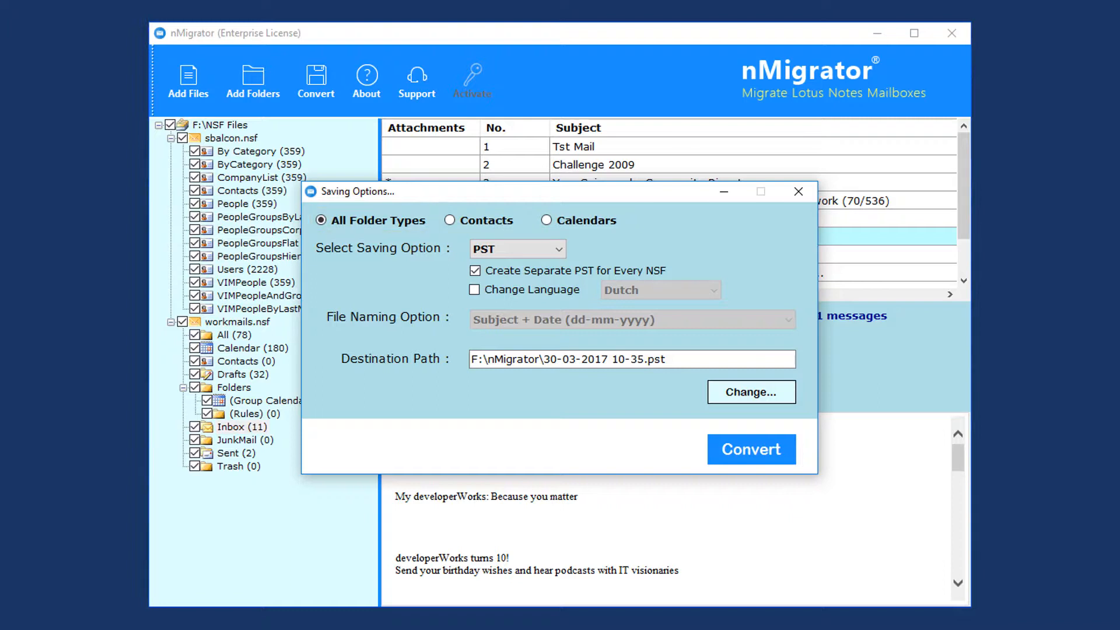
Set the output to a single PST with the language changed to Dutch.
{"action": "left_click", "coordinate": [517, 249]}
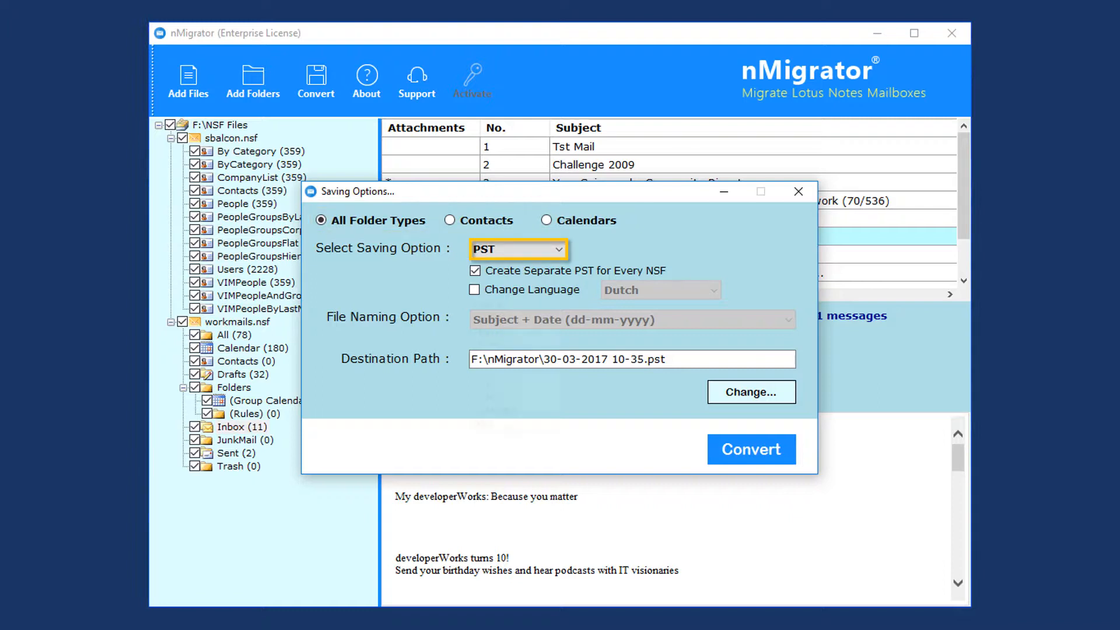
{"action": "left_click", "coordinate": [518, 249]}
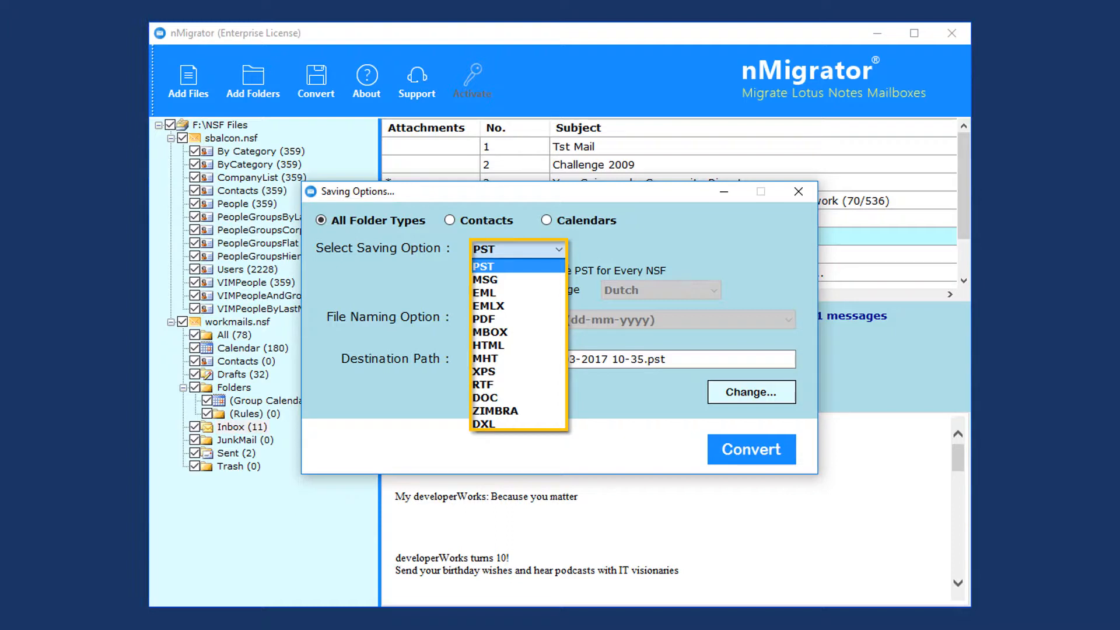
{"action": "left_click", "coordinate": [484, 266]}
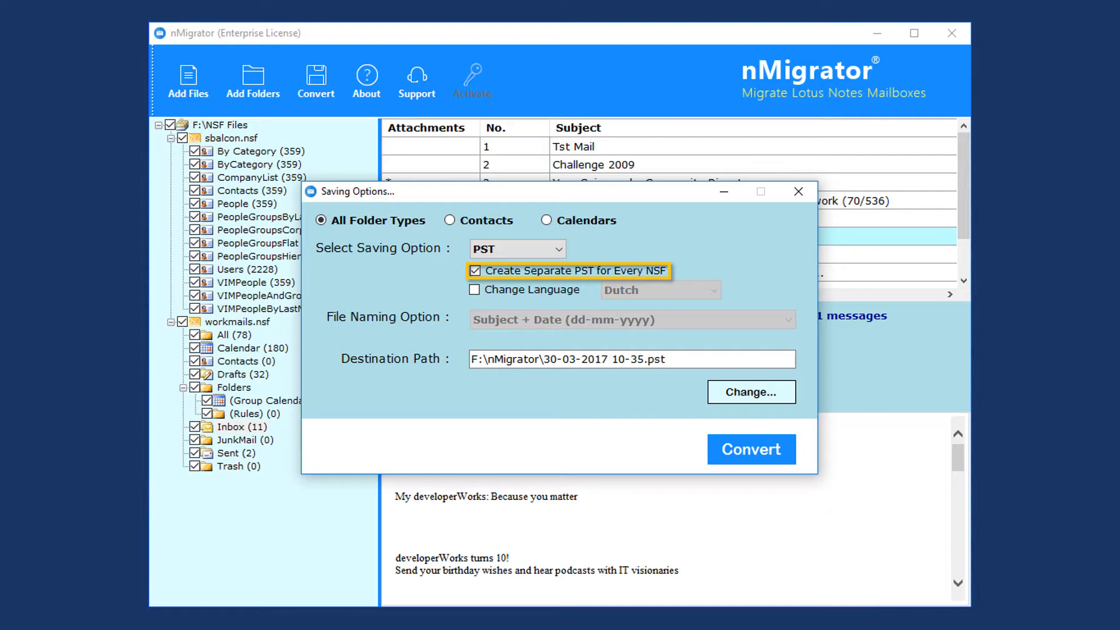
{"action": "left_click", "coordinate": [476, 270]}
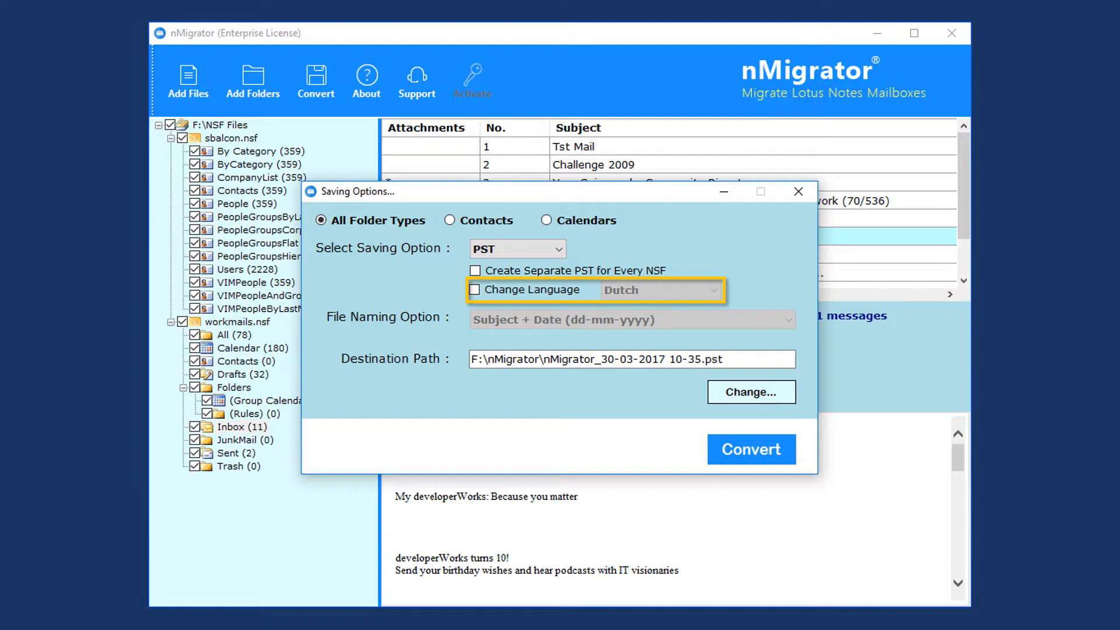
{"action": "left_click", "coordinate": [475, 290]}
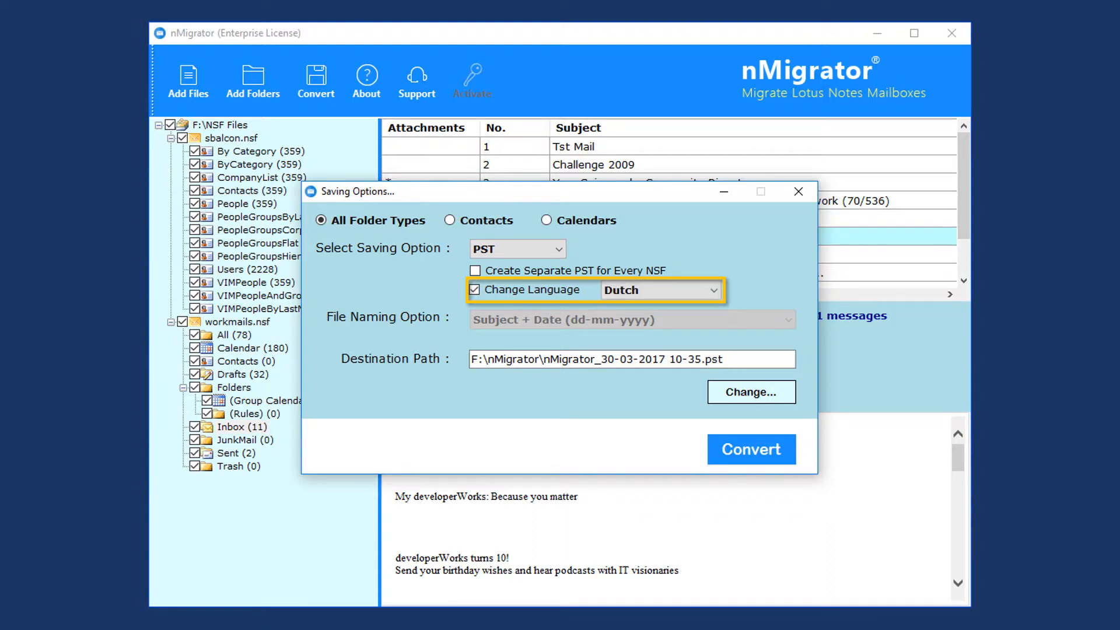
{"action": "left_click", "coordinate": [713, 290]}
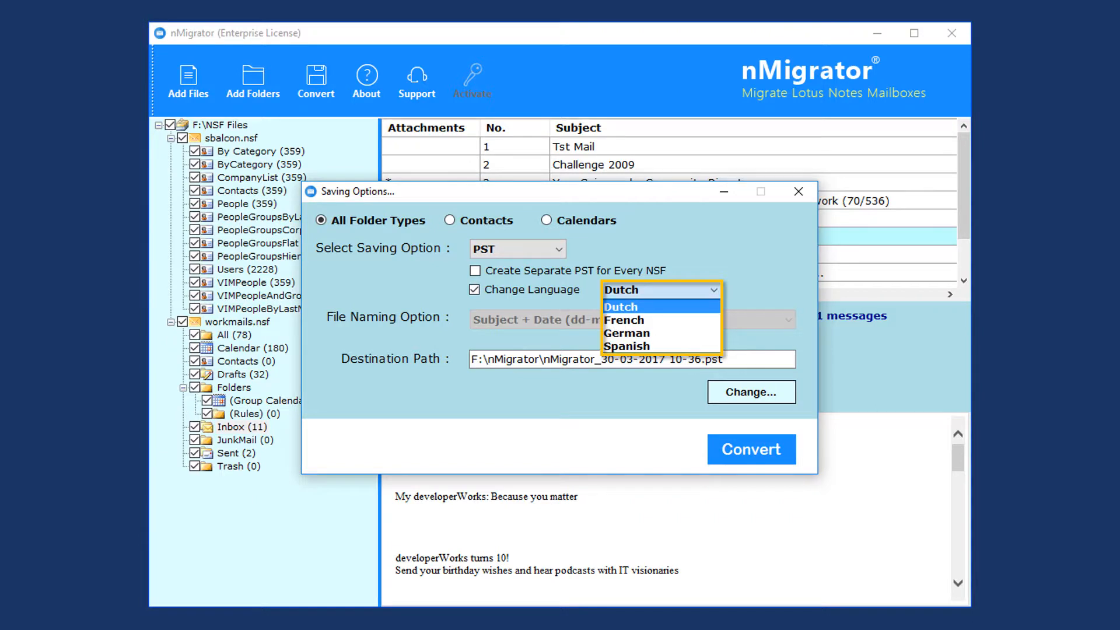
{"action": "left_click", "coordinate": [620, 290]}
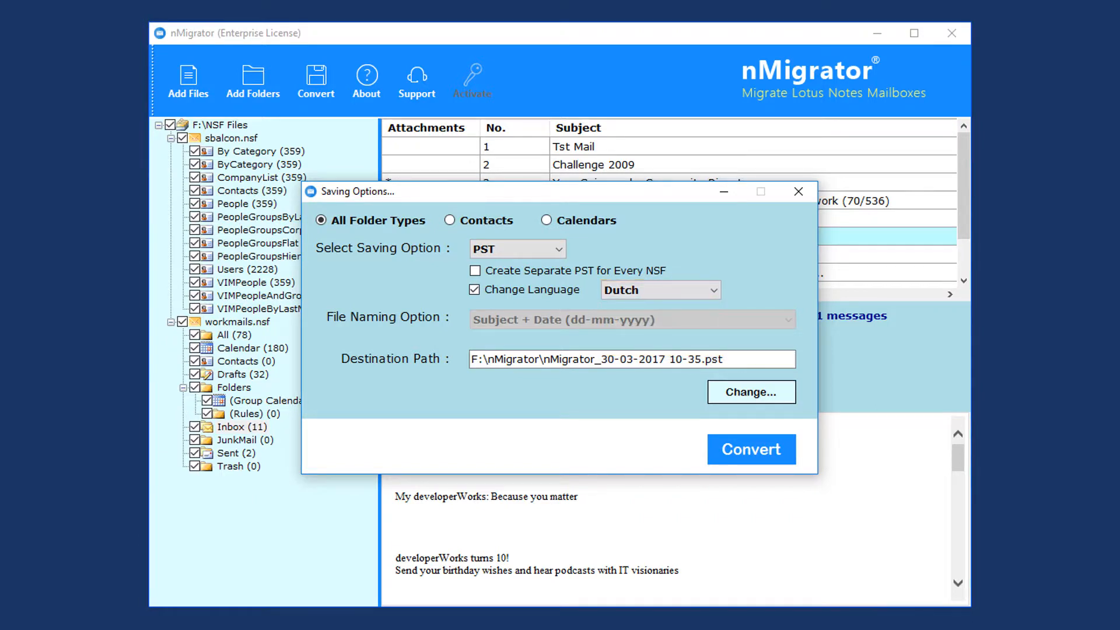
{"action": "left_click", "coordinate": [631, 359]}
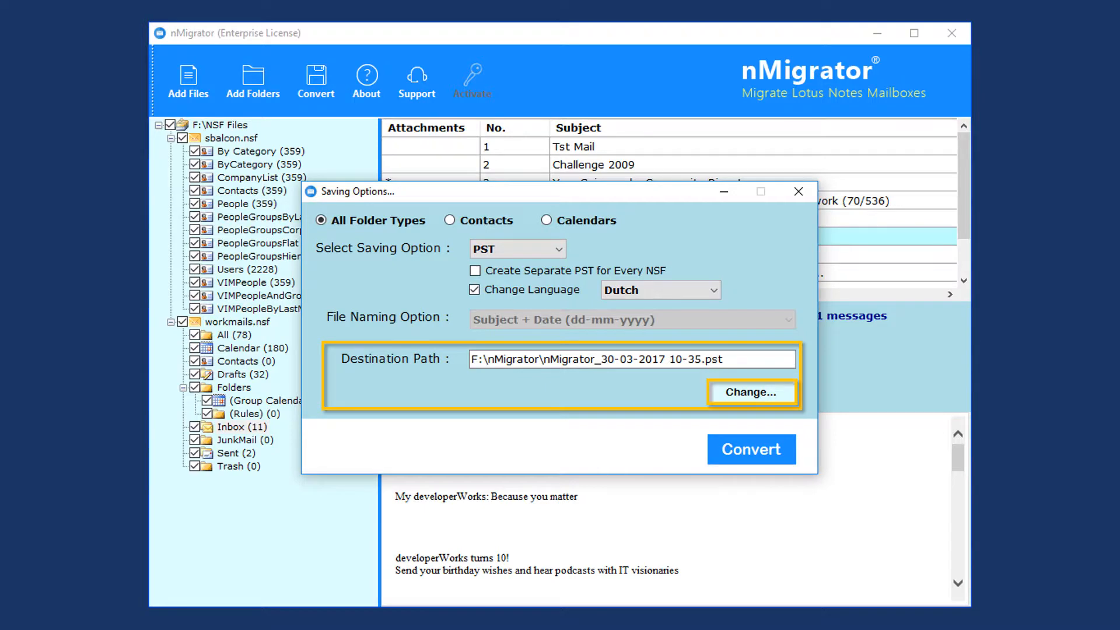
{"action": "left_click", "coordinate": [751, 392]}
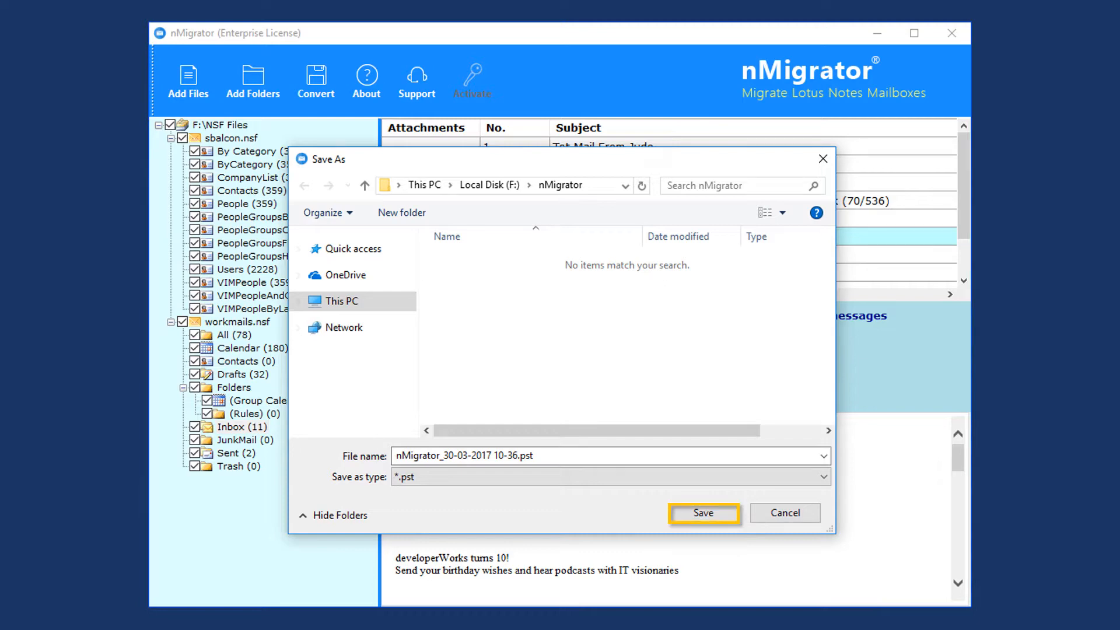
{"action": "left_click", "coordinate": [704, 513]}
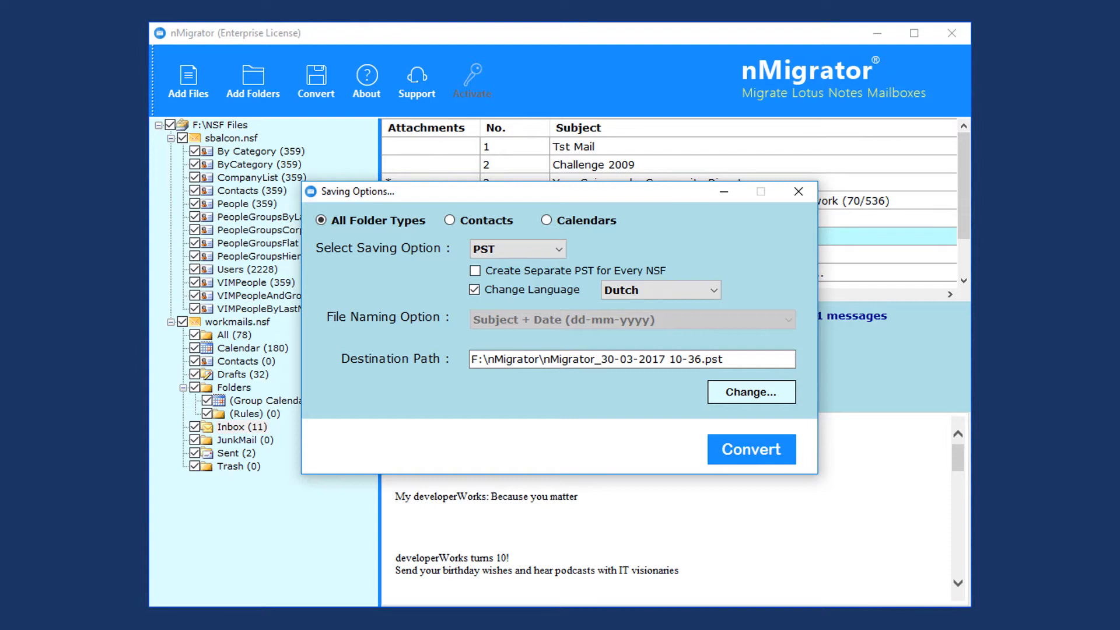
{"action": "left_click", "coordinate": [750, 449]}
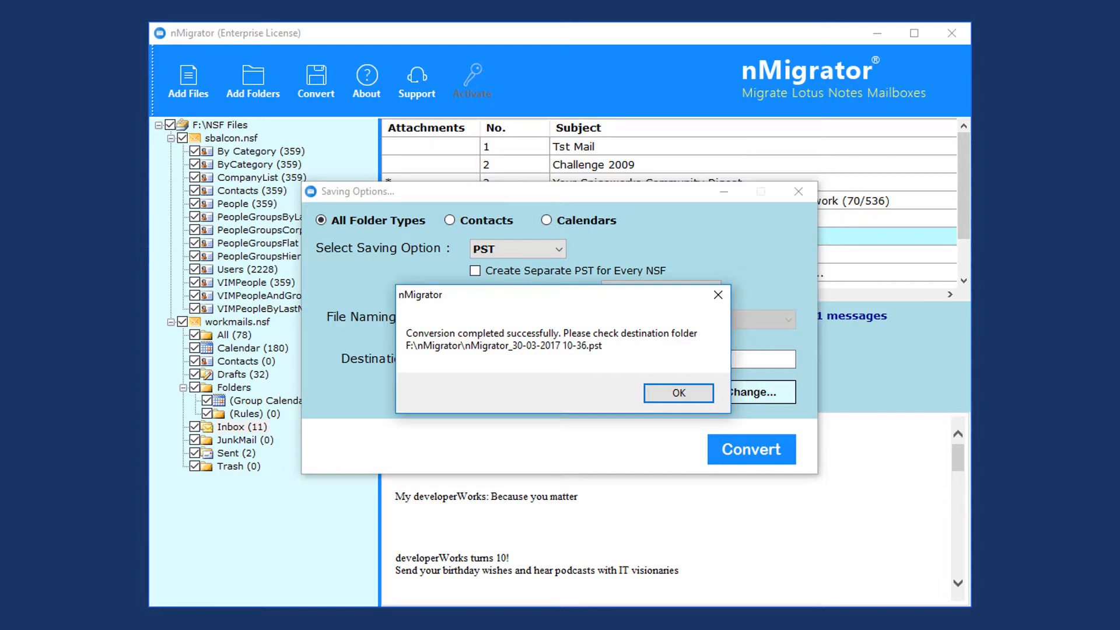
{"action": "mouse_move", "coordinate": [678, 392]}
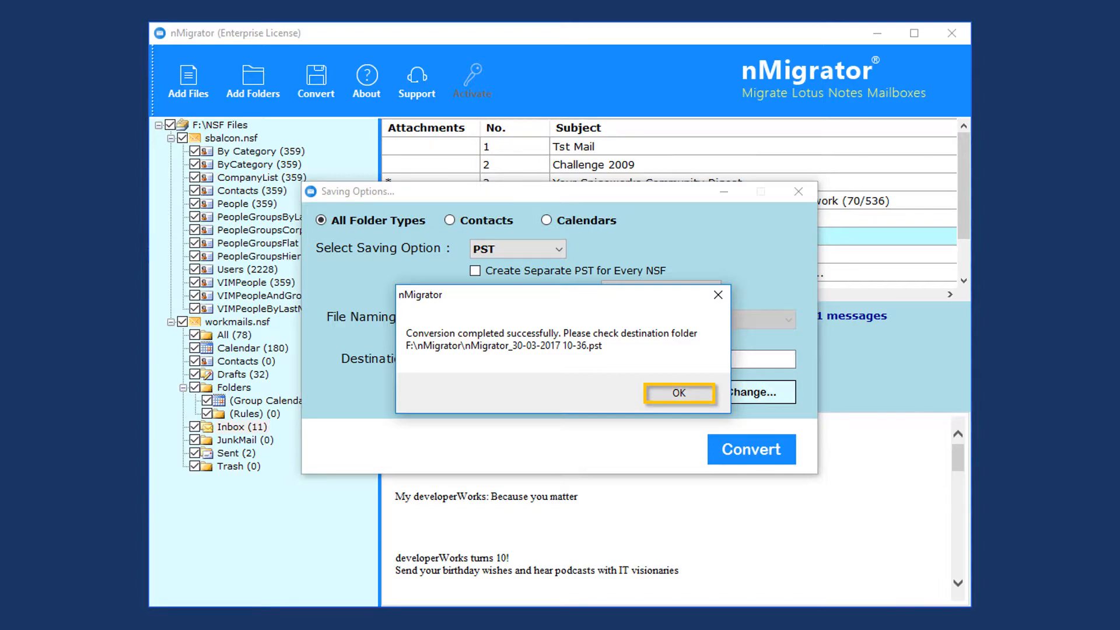
{"action": "left_click", "coordinate": [678, 394]}
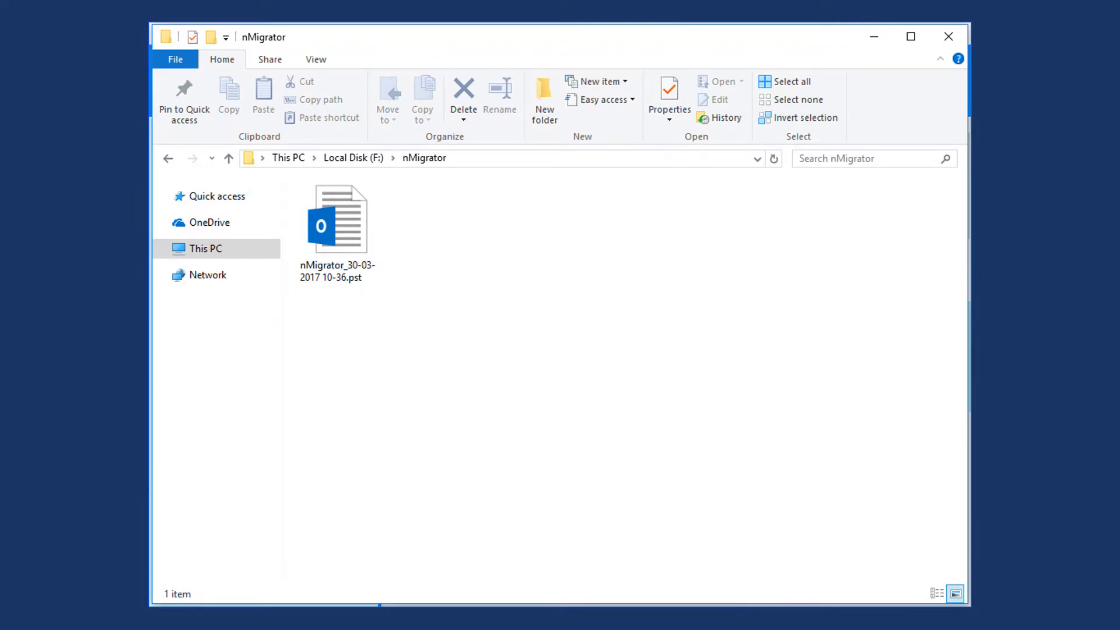
Close the F:\nMigrator Explorer window after confirming the PST is there.
{"action": "left_click", "coordinate": [338, 218]}
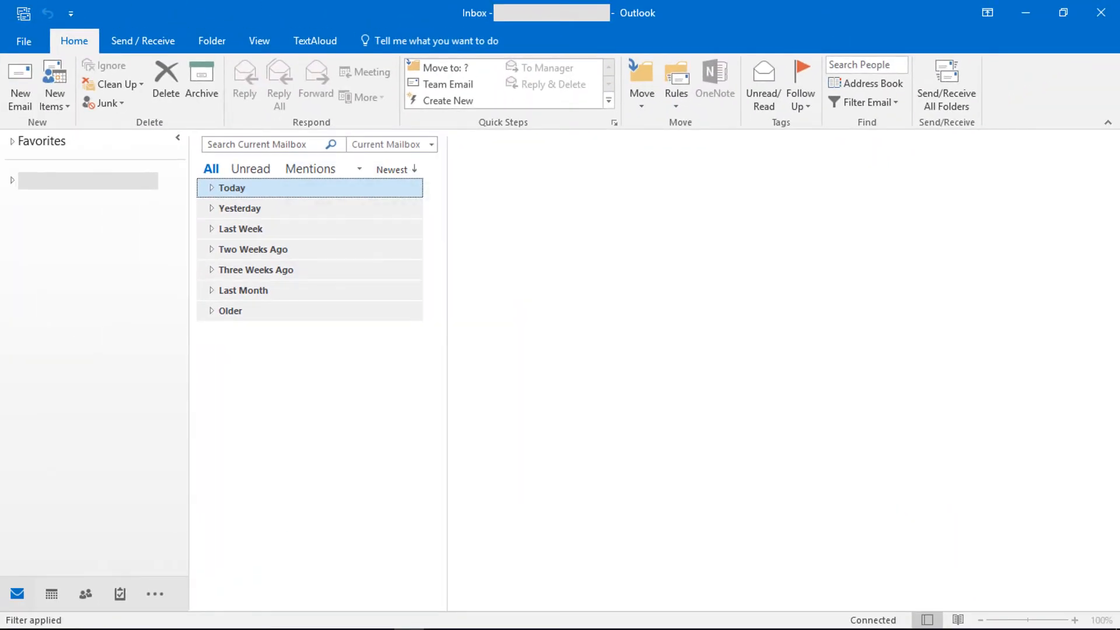
{"action": "left_click", "coordinate": [23, 41]}
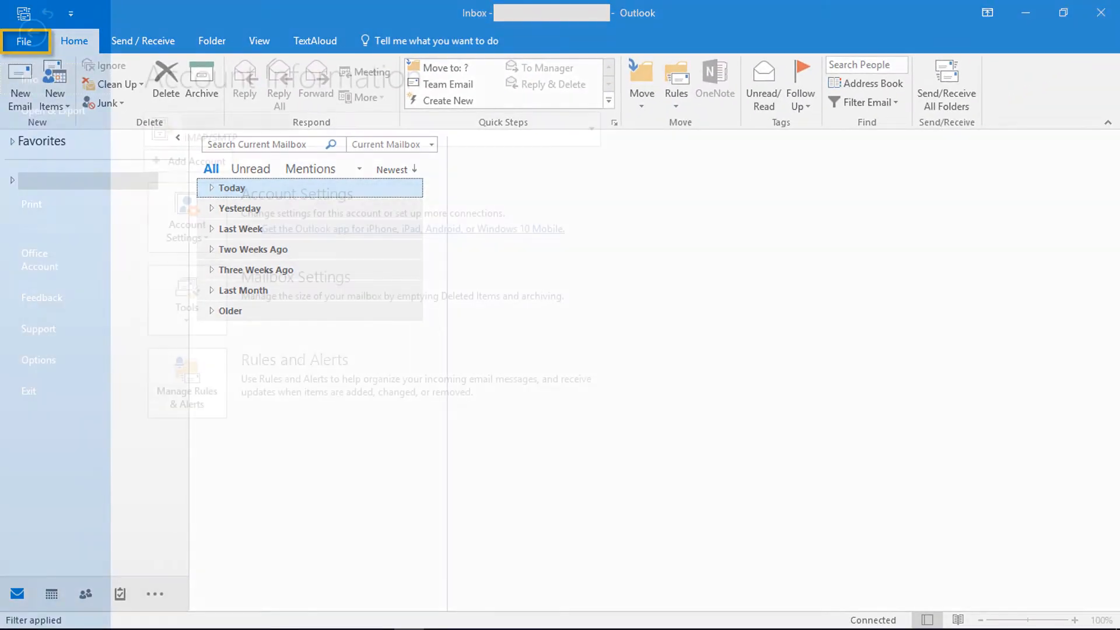
{"action": "left_click", "coordinate": [23, 41]}
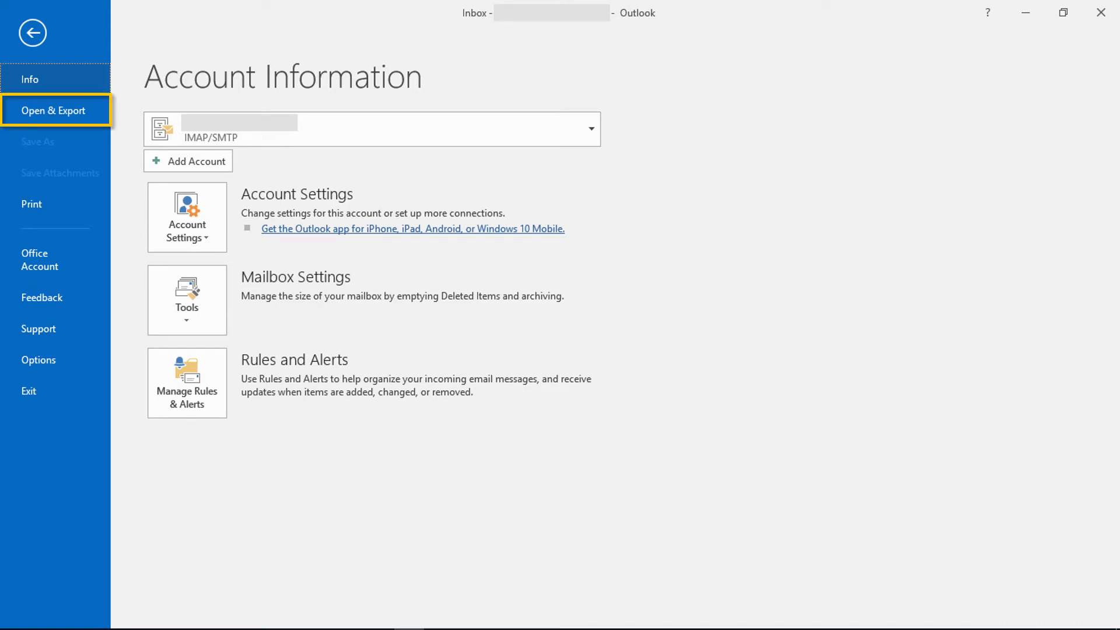
{"action": "left_click", "coordinate": [55, 110]}
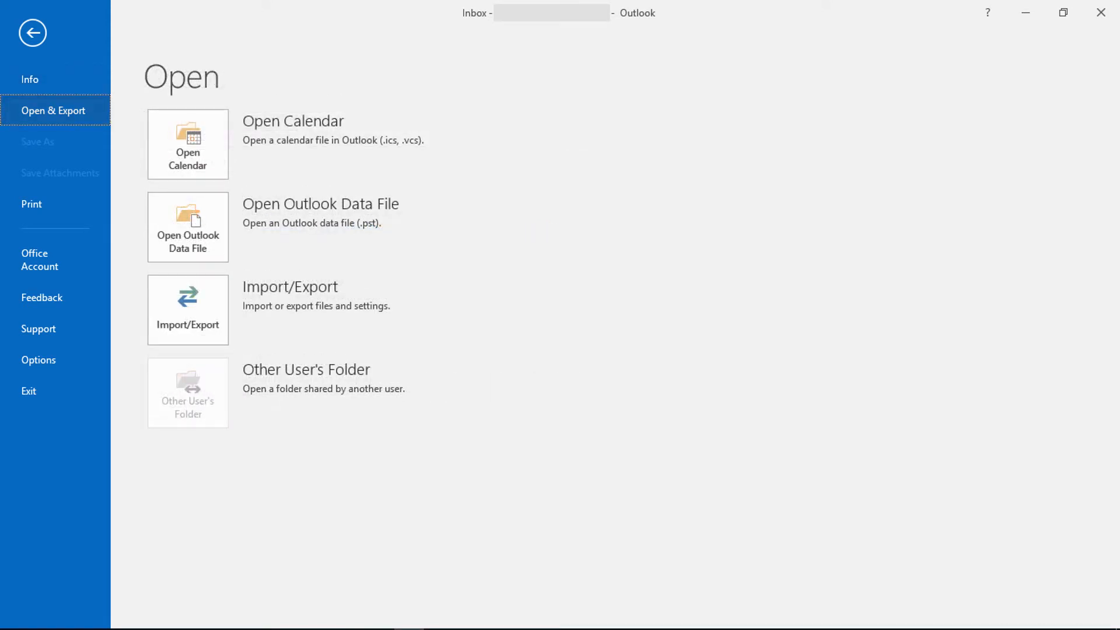
{"action": "mouse_move", "coordinate": [187, 227]}
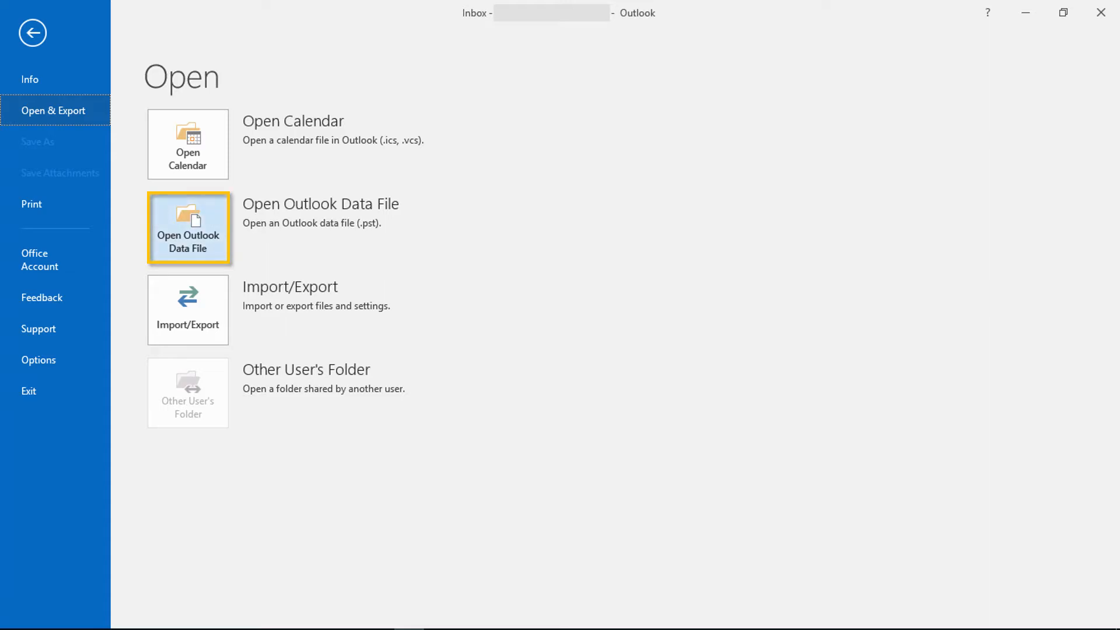
{"action": "left_click", "coordinate": [187, 227]}
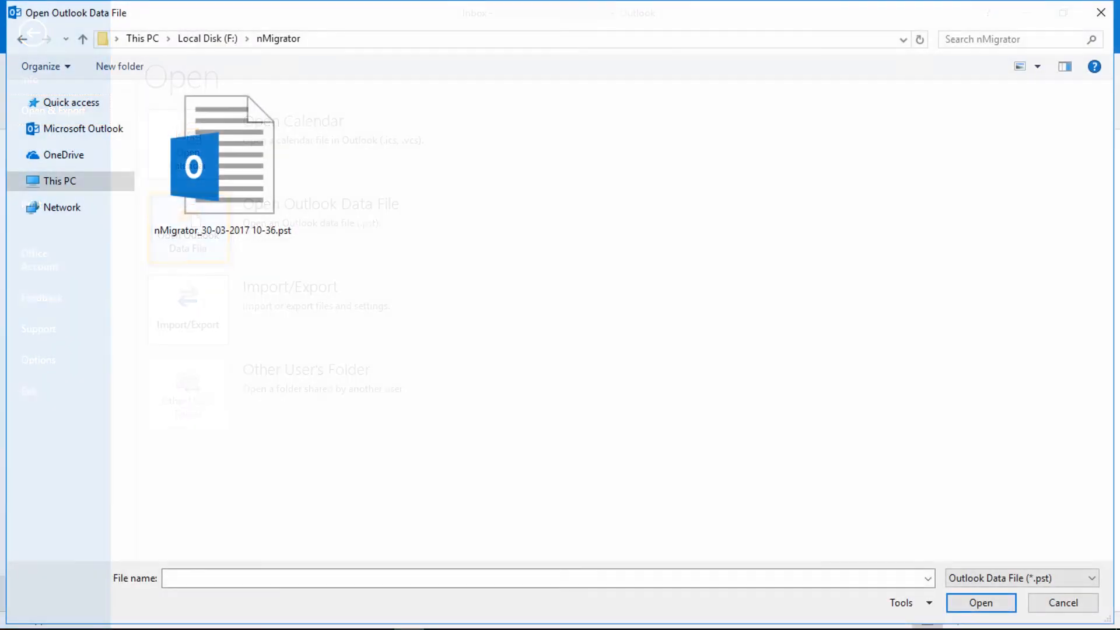
{"action": "left_click", "coordinate": [223, 155]}
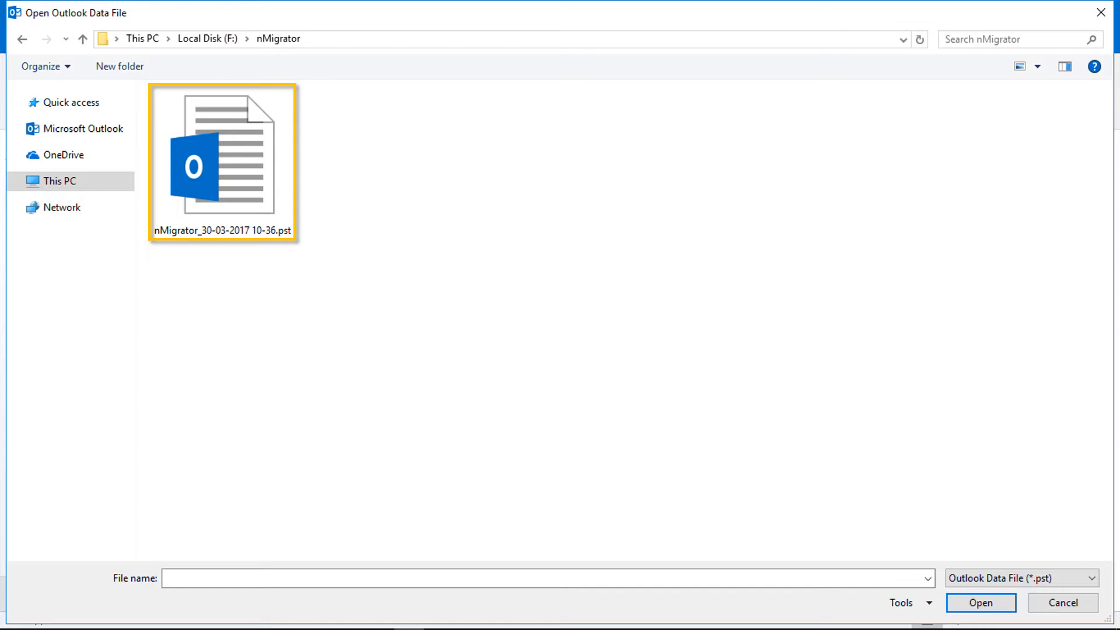
{"action": "left_click", "coordinate": [223, 155]}
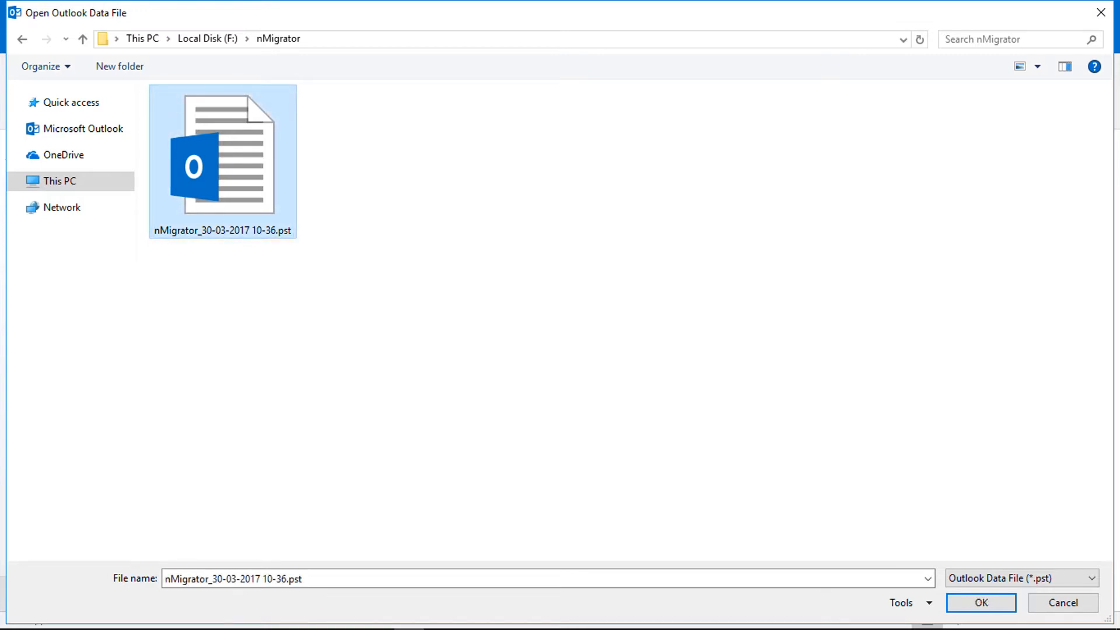
{"action": "left_click", "coordinate": [981, 602]}
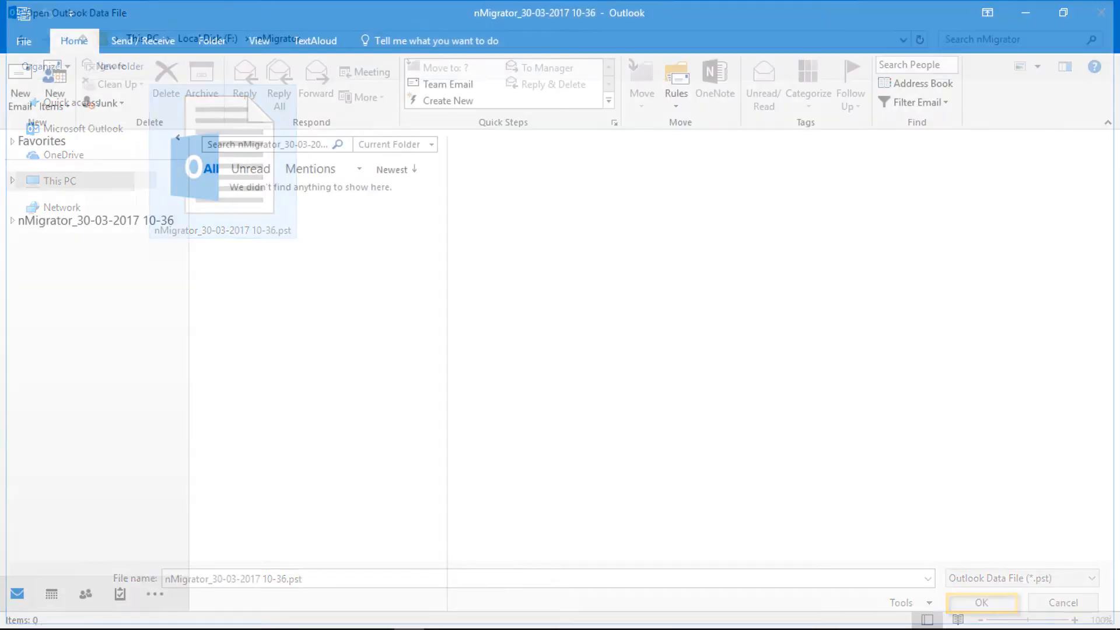
{"action": "left_click", "coordinate": [981, 602]}
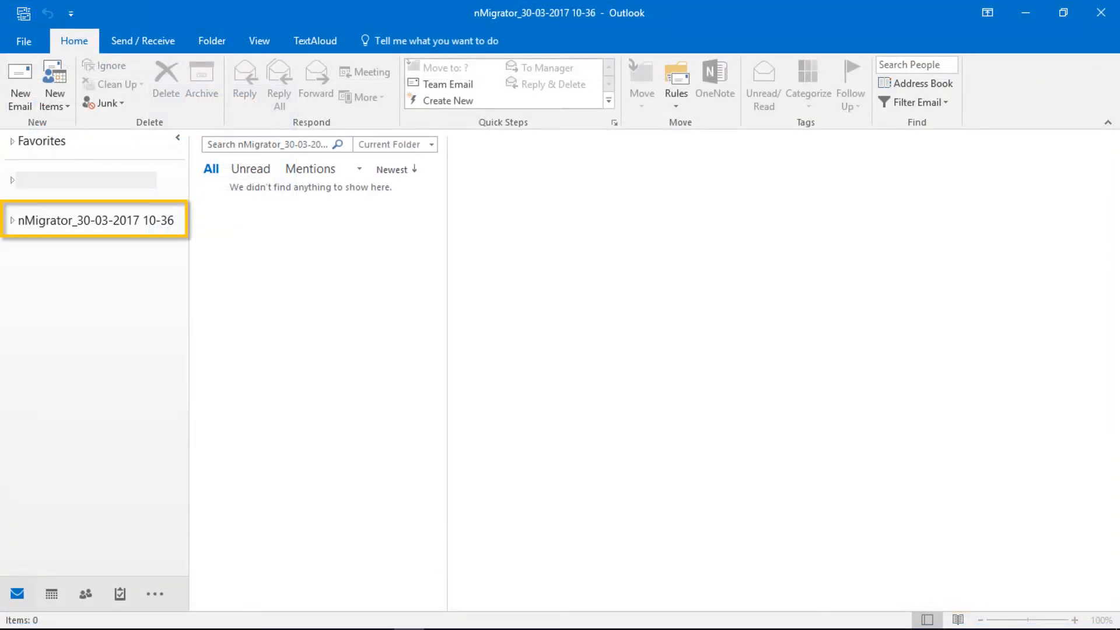
Expand the nMigrator PST and workmails, open Postvak IN, and show more navigation options.
{"action": "left_click", "coordinate": [12, 220]}
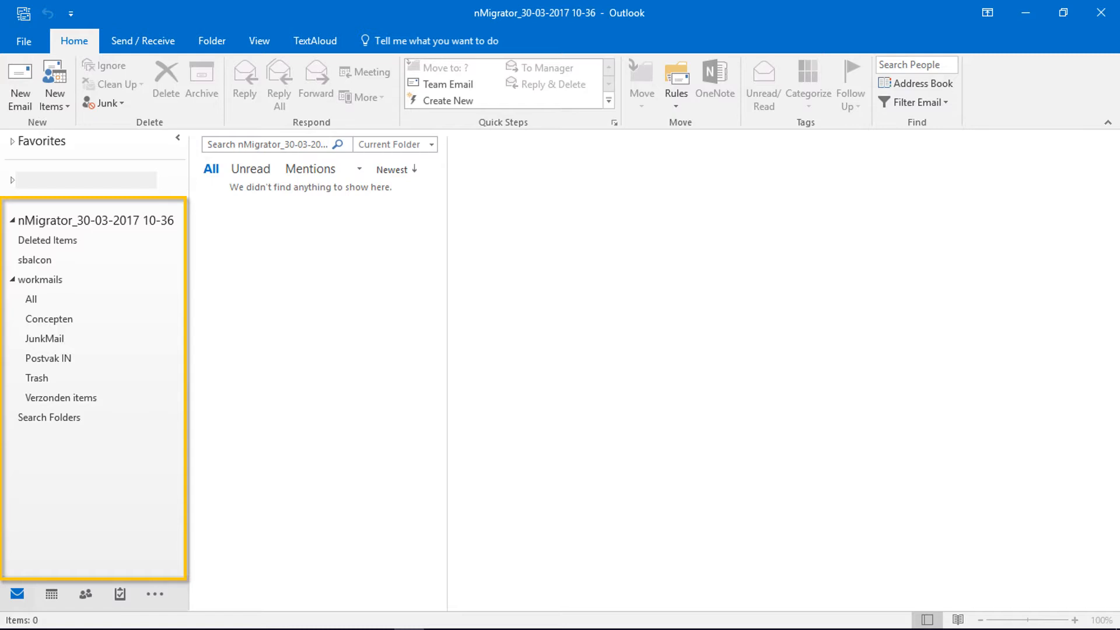
{"action": "left_click", "coordinate": [47, 358]}
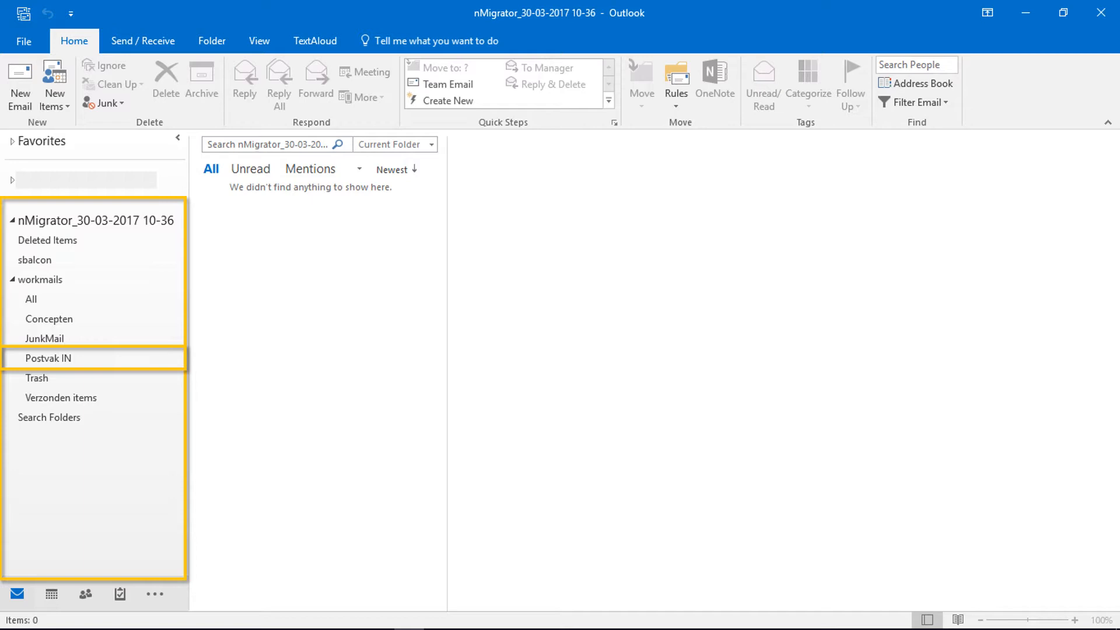
{"action": "left_click", "coordinate": [48, 358]}
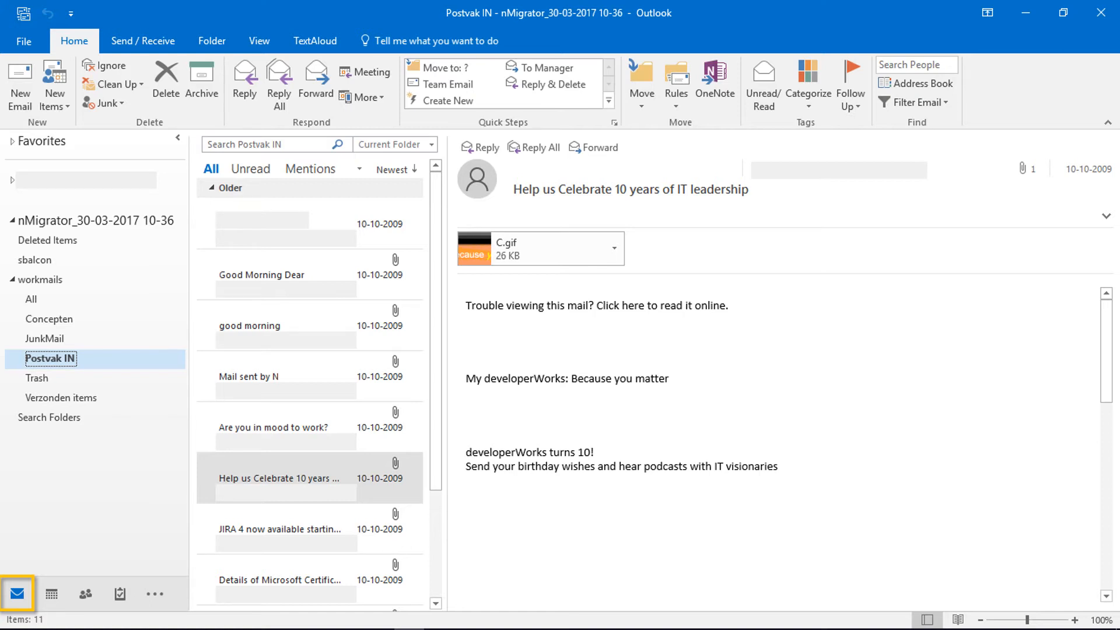
{"action": "left_click", "coordinate": [154, 594]}
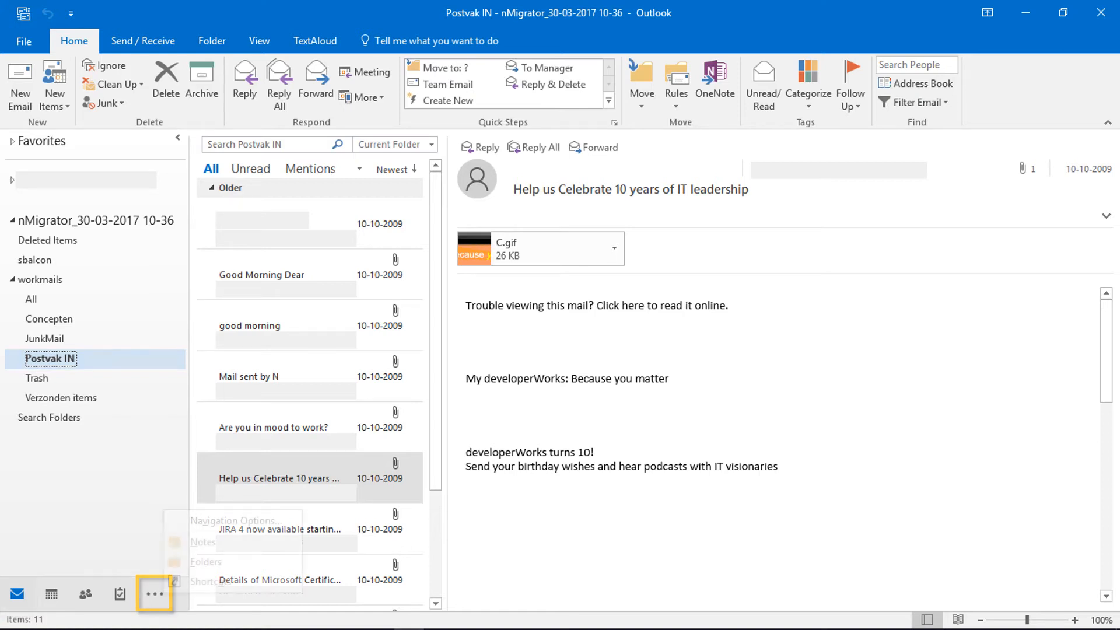